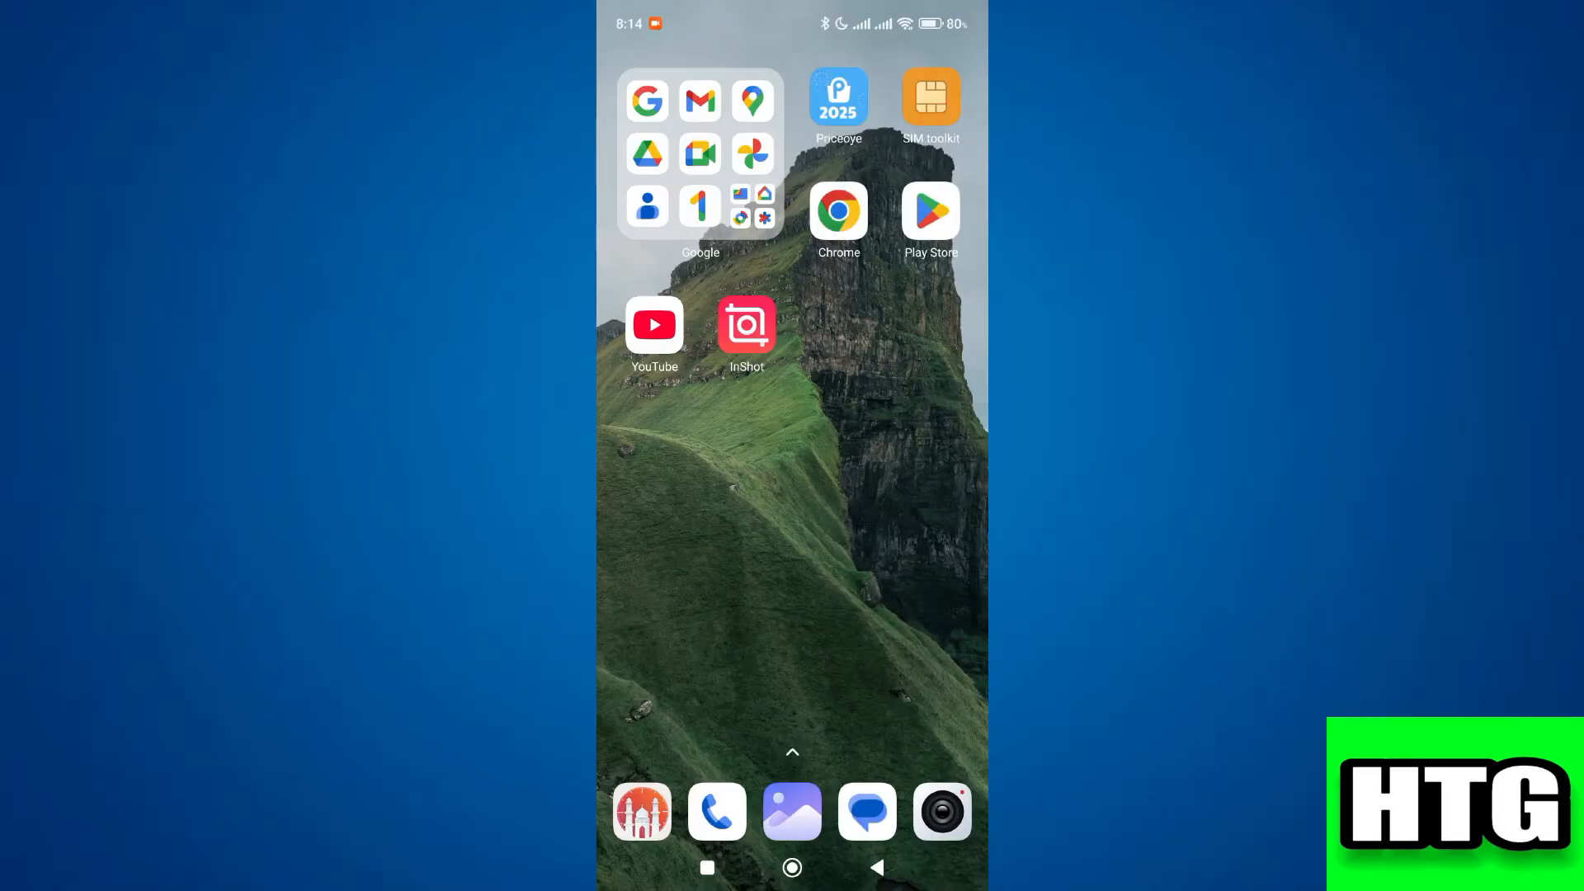
Launch Chrome on the phone and land on the Fotor home page
{"action": "left_click", "coordinate": [746, 324]}
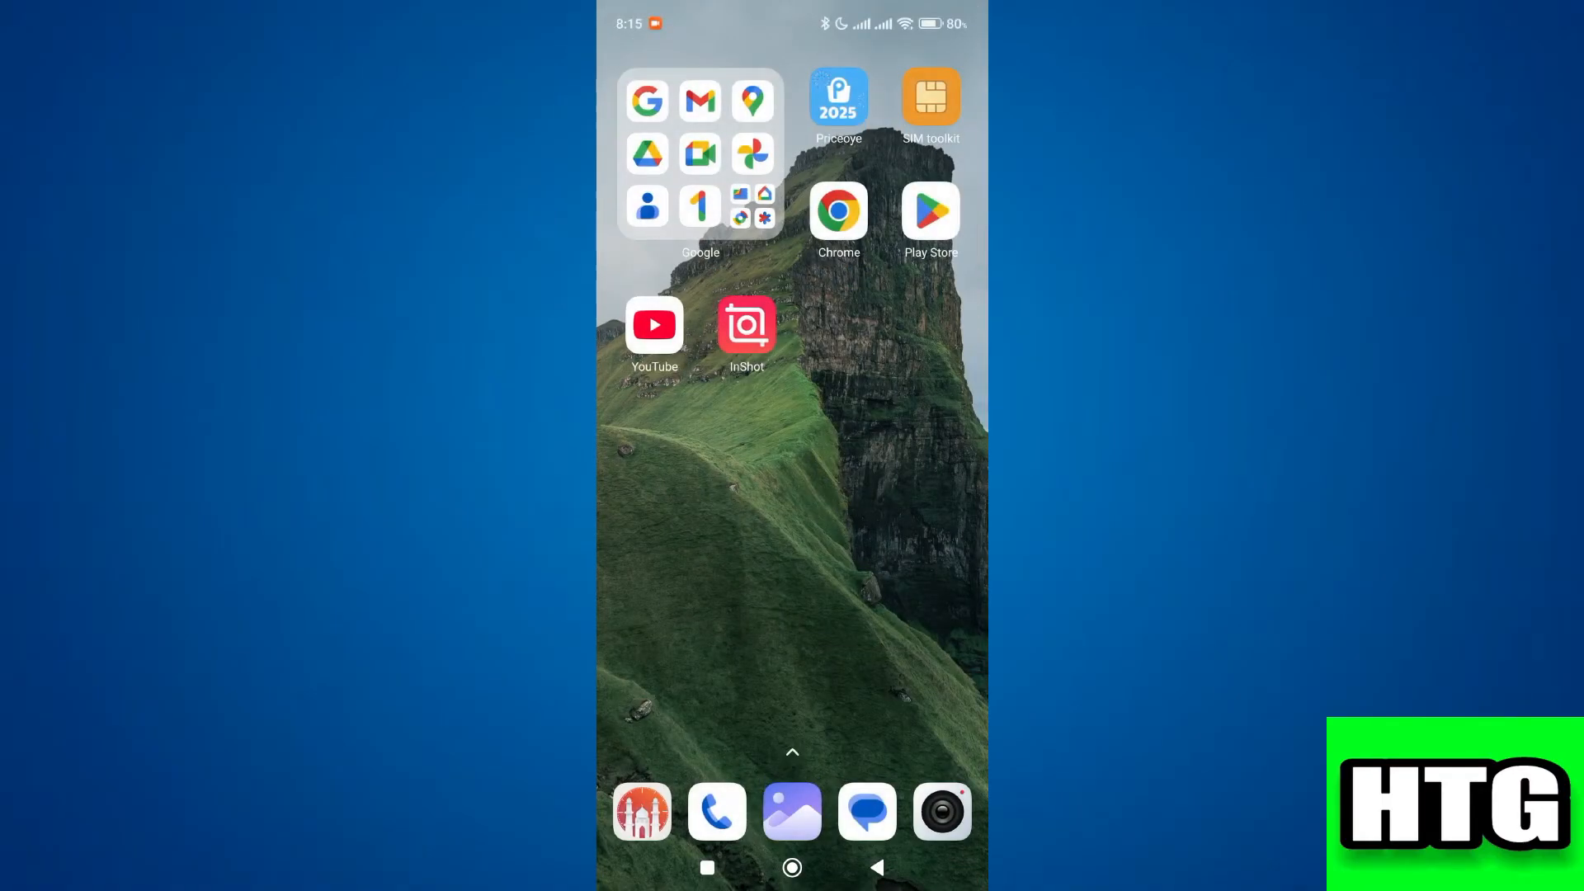
{"action": "left_click", "coordinate": [838, 211]}
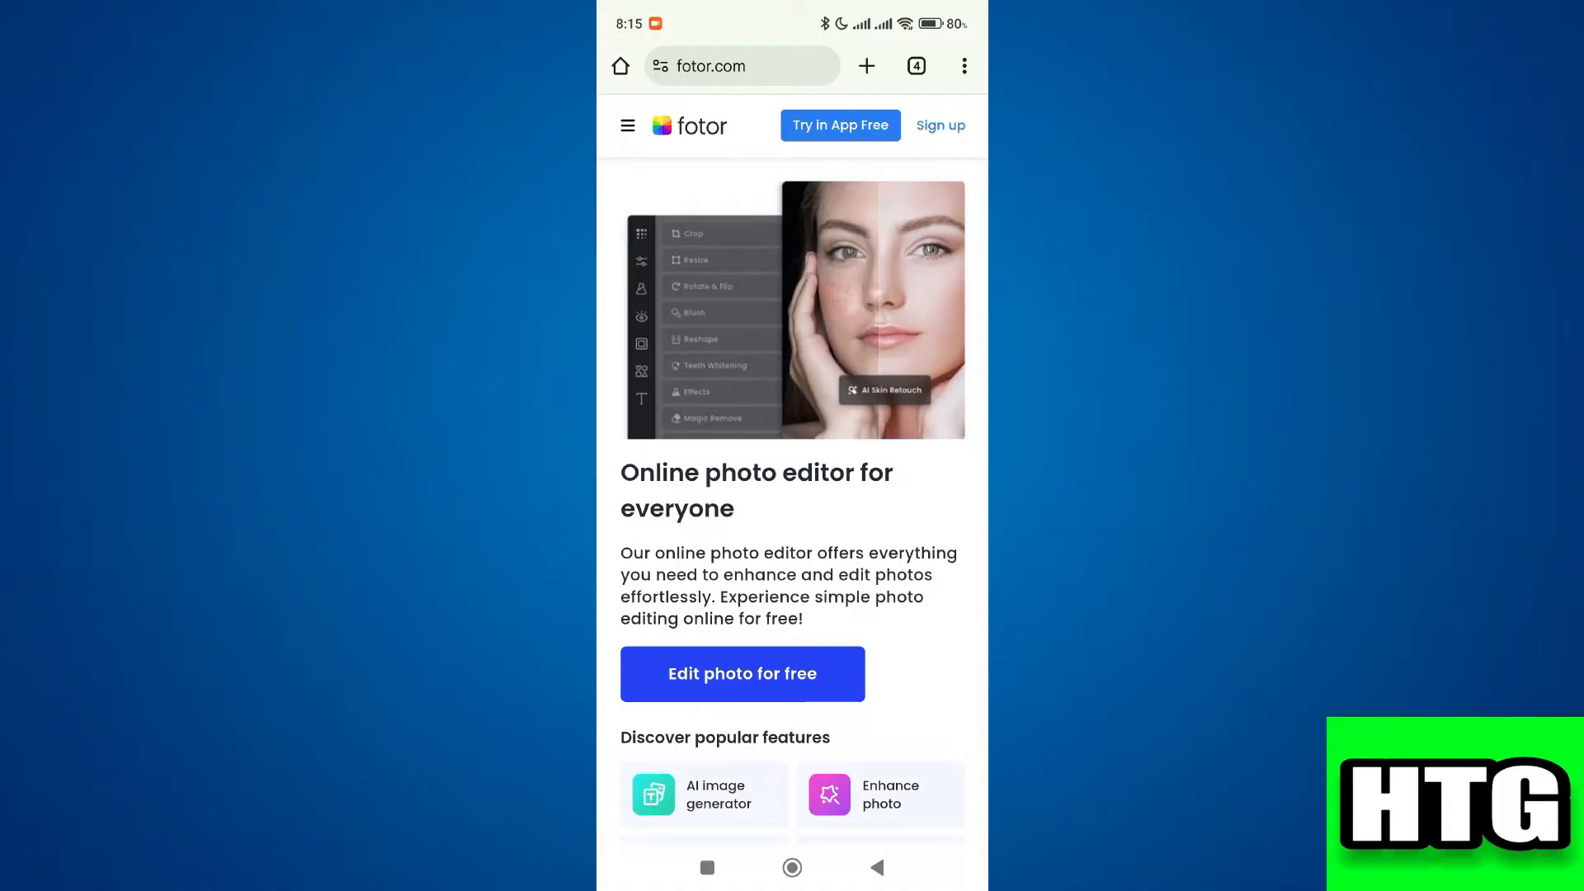
Navigate via AI Tools > AI Video to the Remove Object from Video tool
{"action": "left_click", "coordinate": [627, 126]}
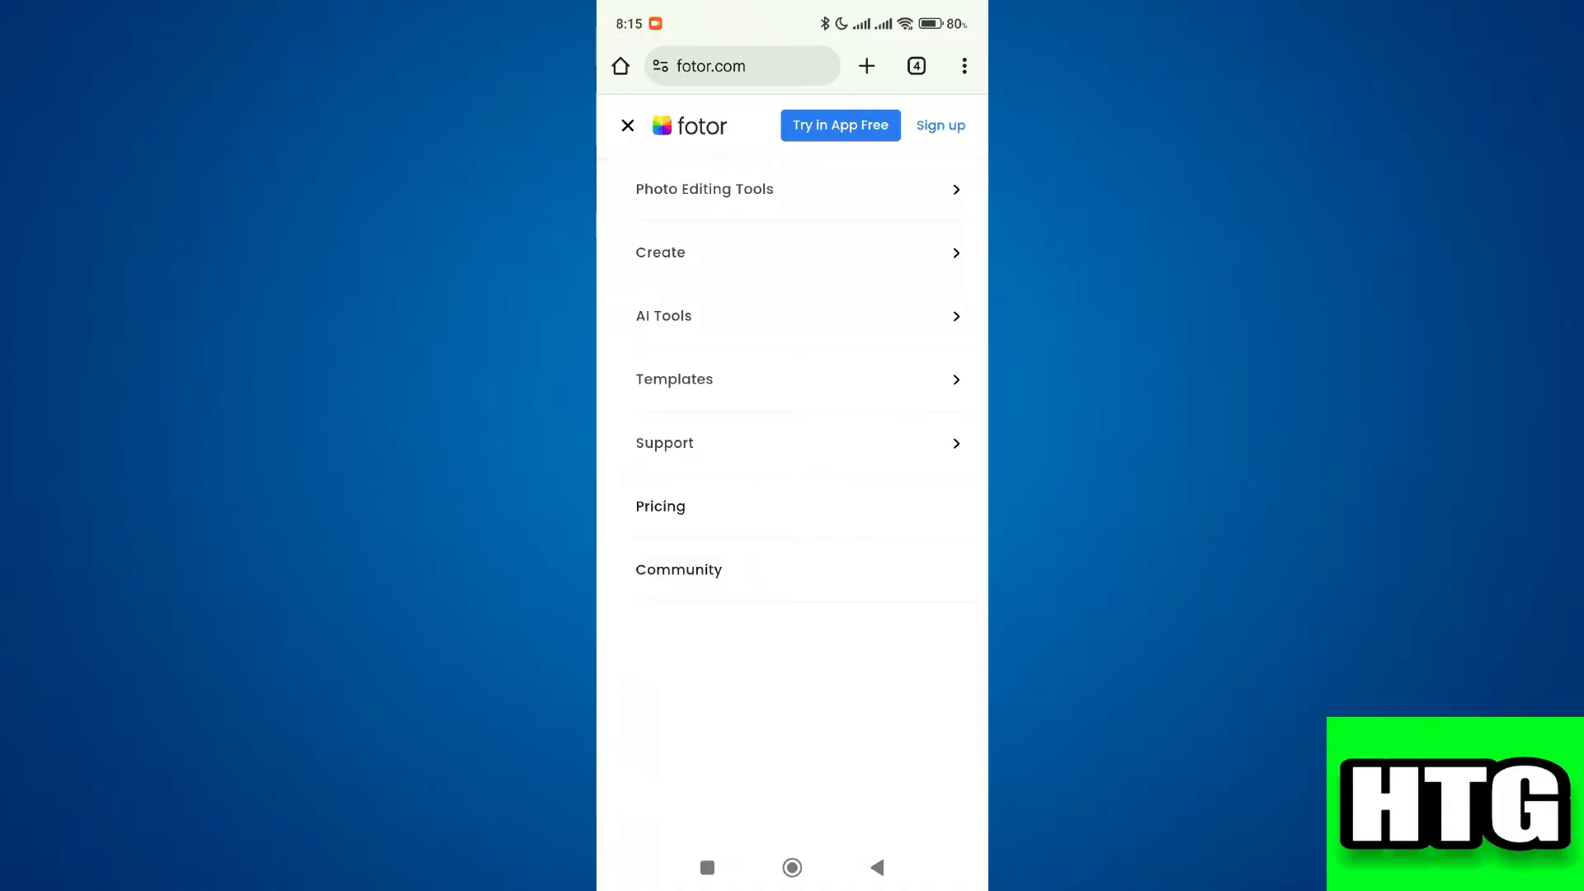
{"action": "left_click", "coordinate": [663, 315]}
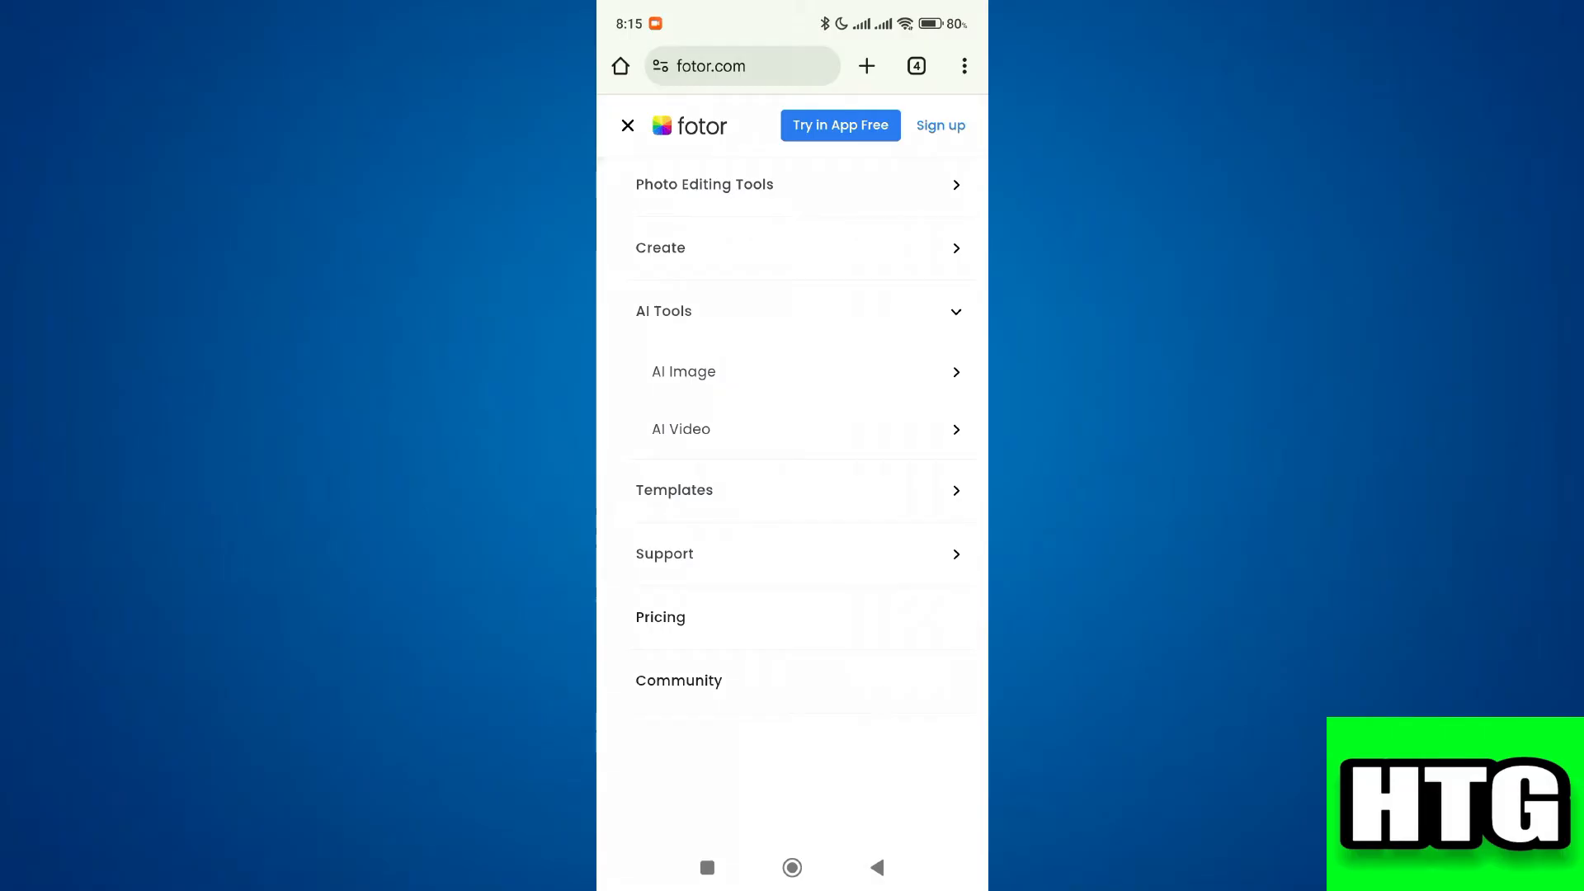
{"action": "left_click", "coordinate": [680, 429]}
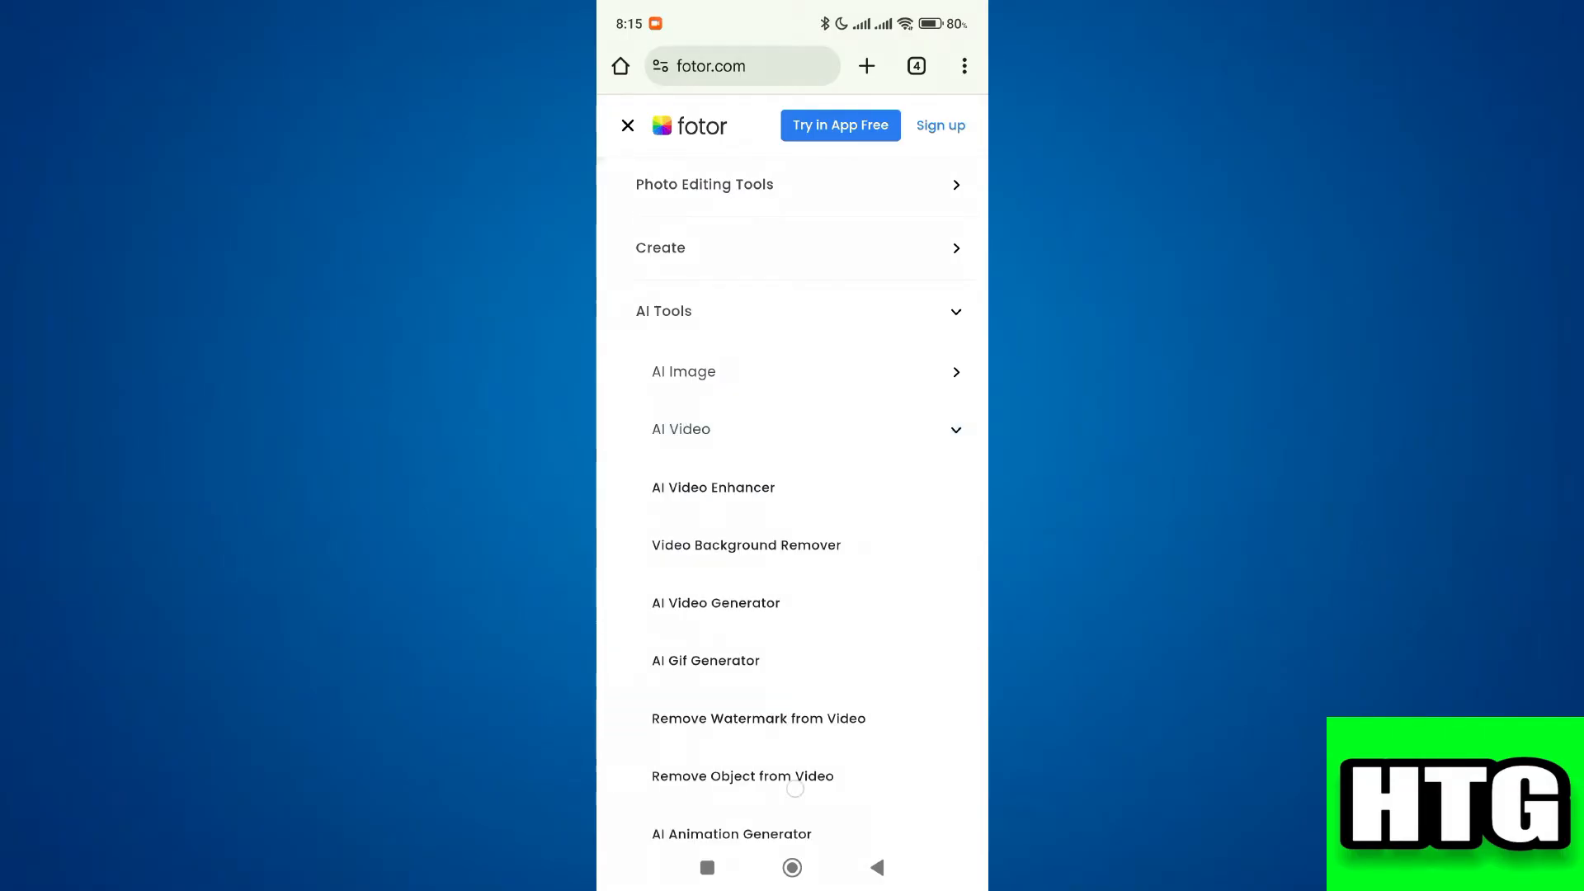
{"action": "left_click", "coordinate": [742, 775]}
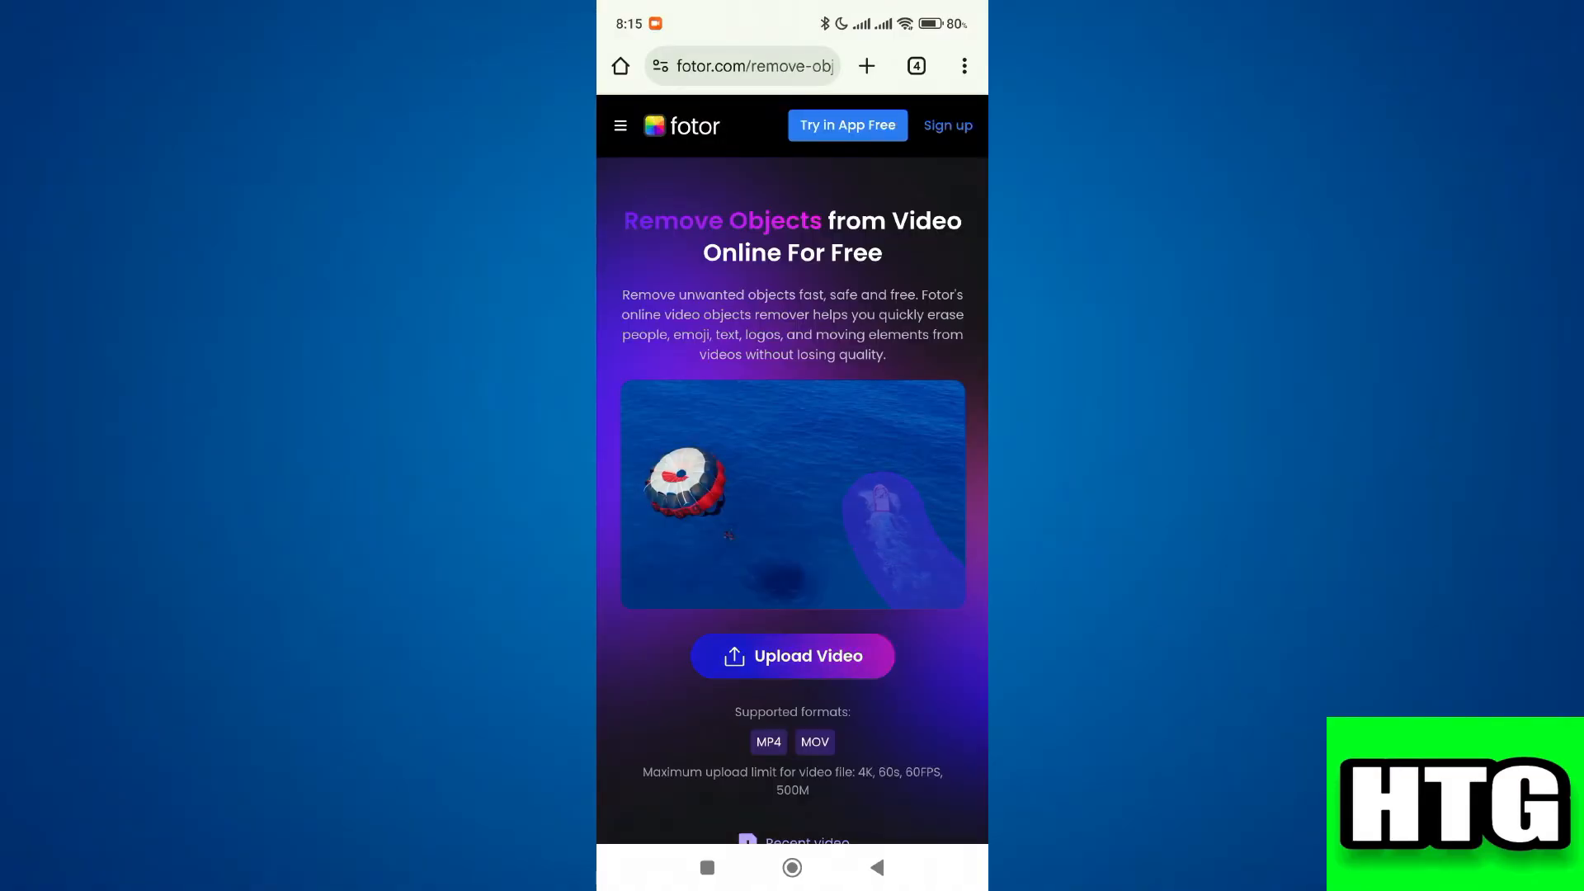
Upload the vase-and-shelf clip and brush over the ANY TEXT overlay for removal
{"action": "left_click", "coordinate": [792, 657]}
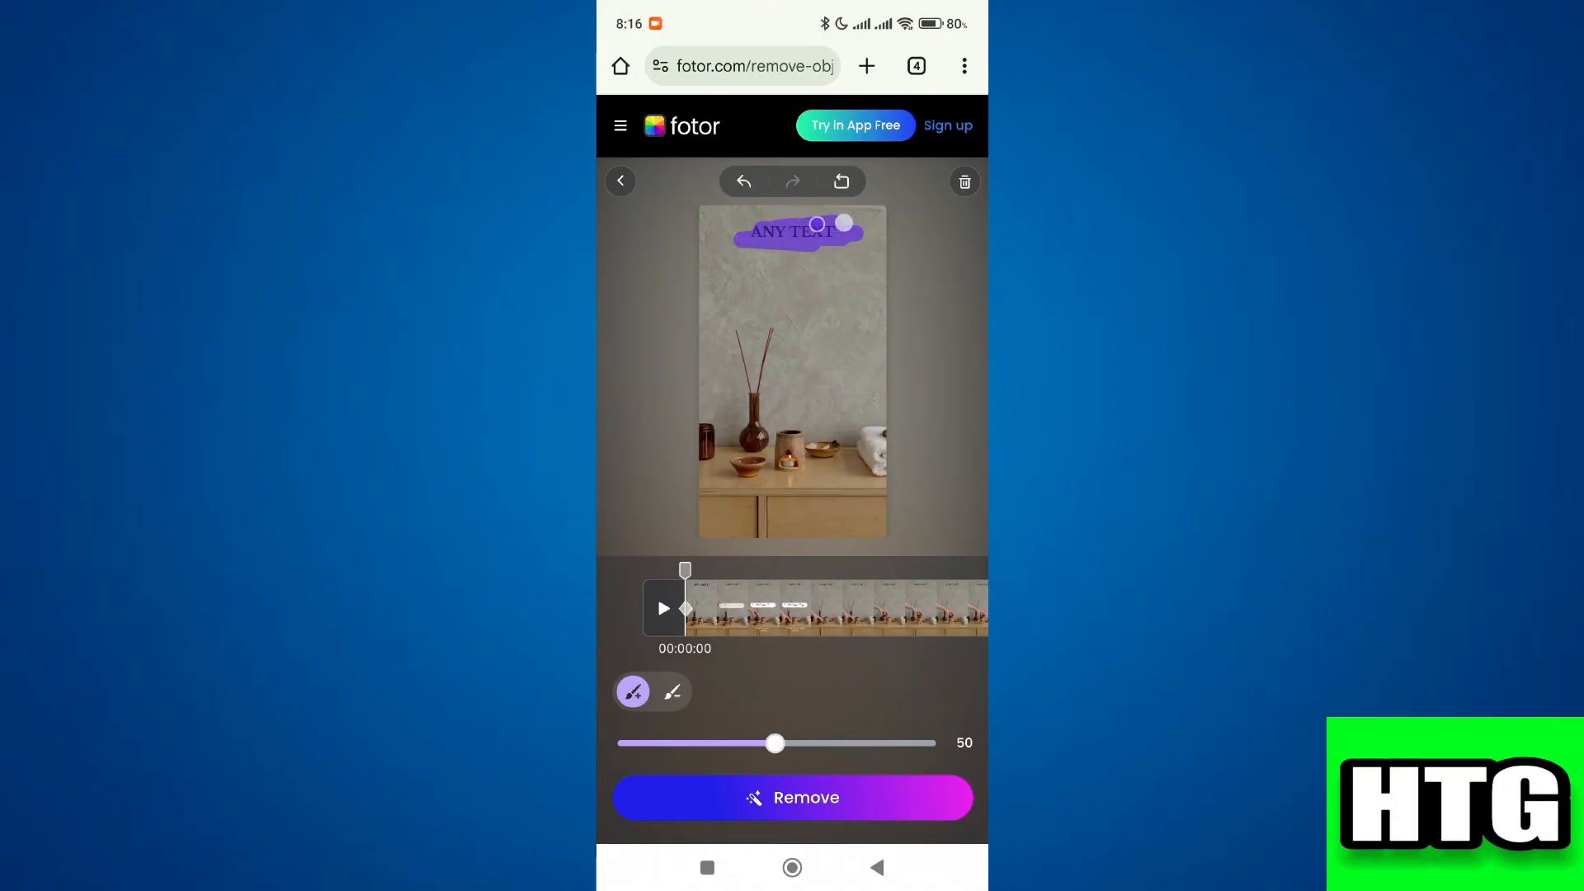
Run Remove and preview the cleaned clip with the text overlay gone
{"action": "left_click", "coordinate": [794, 798]}
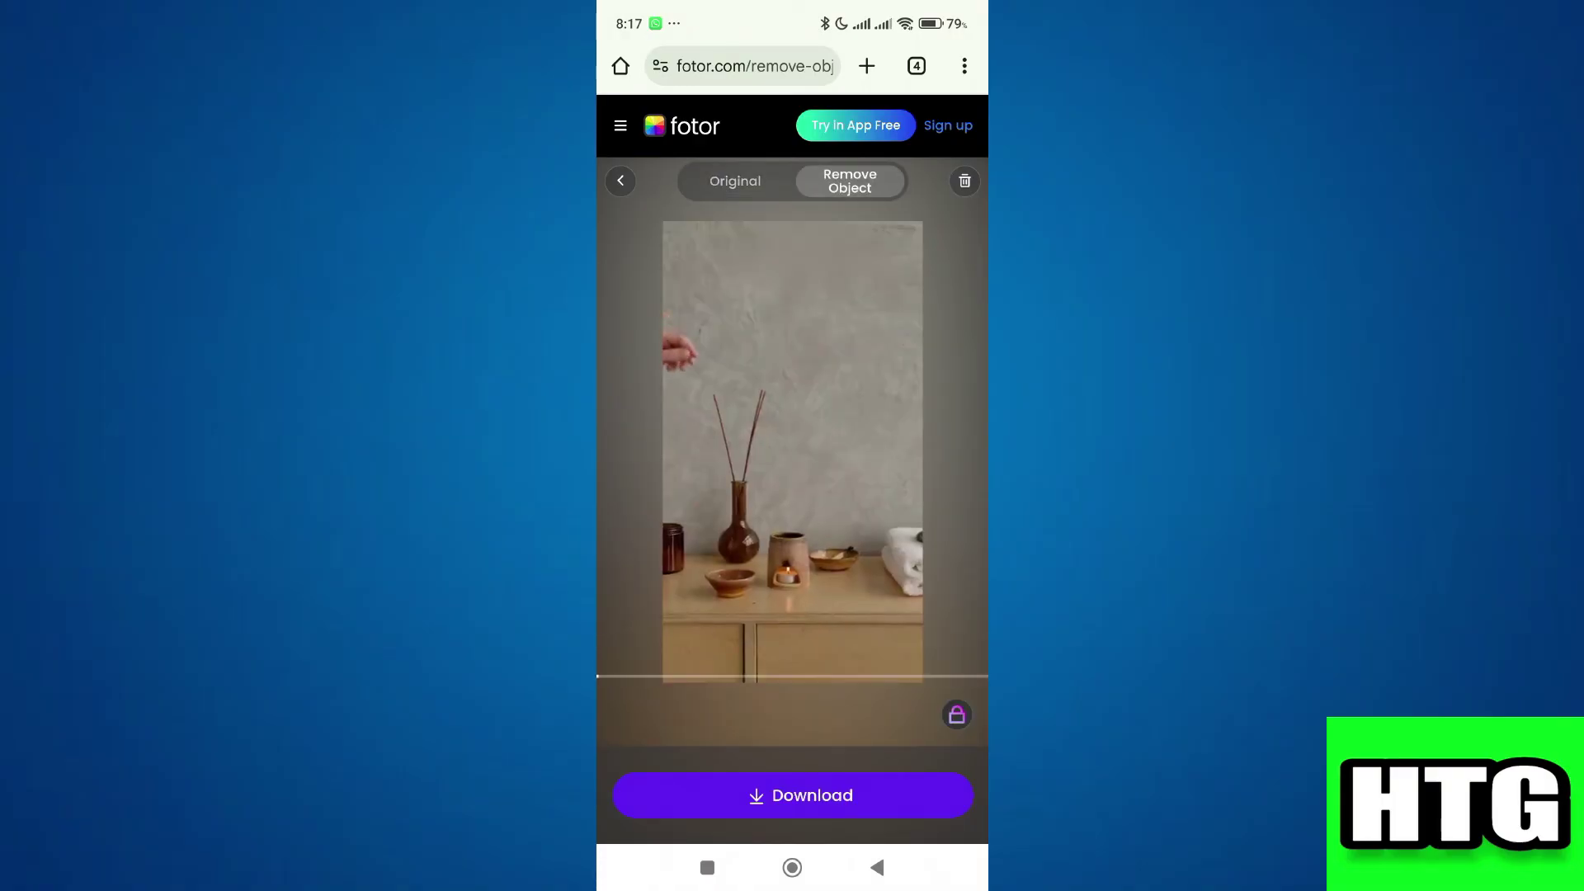
{"action": "left_click", "coordinate": [792, 451]}
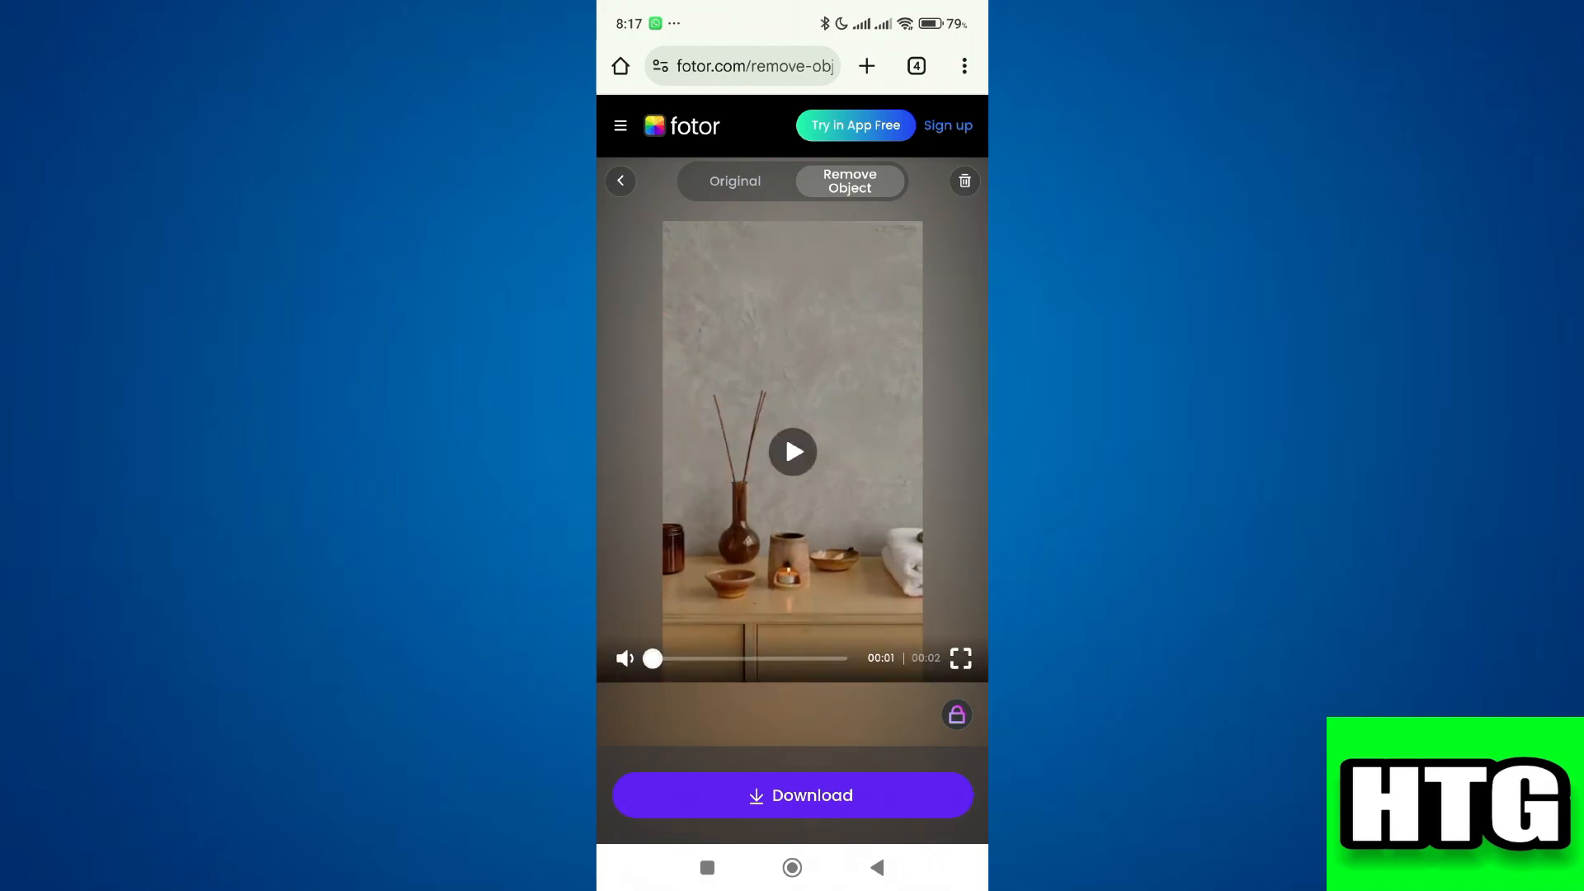